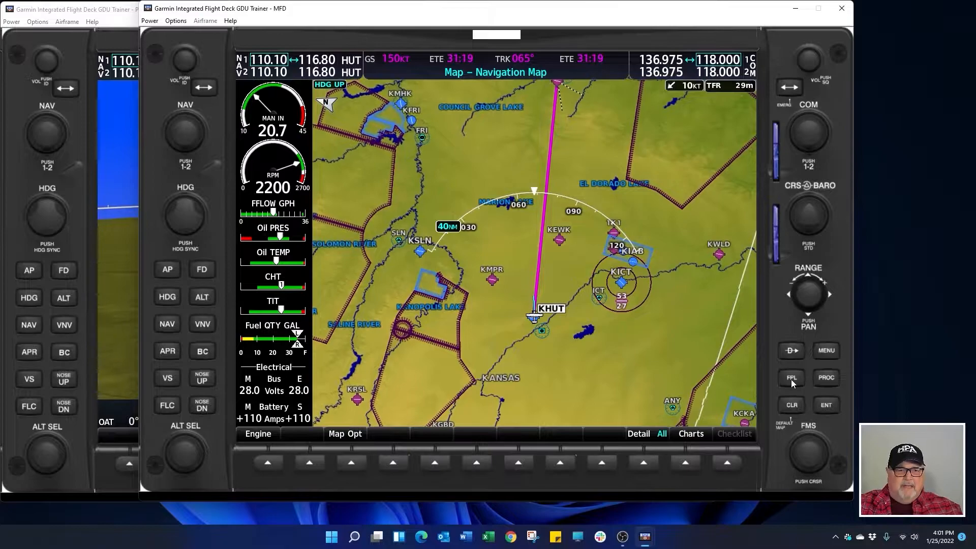
Display the KHUT-to-KEMP active flight plan page on the MFD using the FPL key
left_click(791, 378)
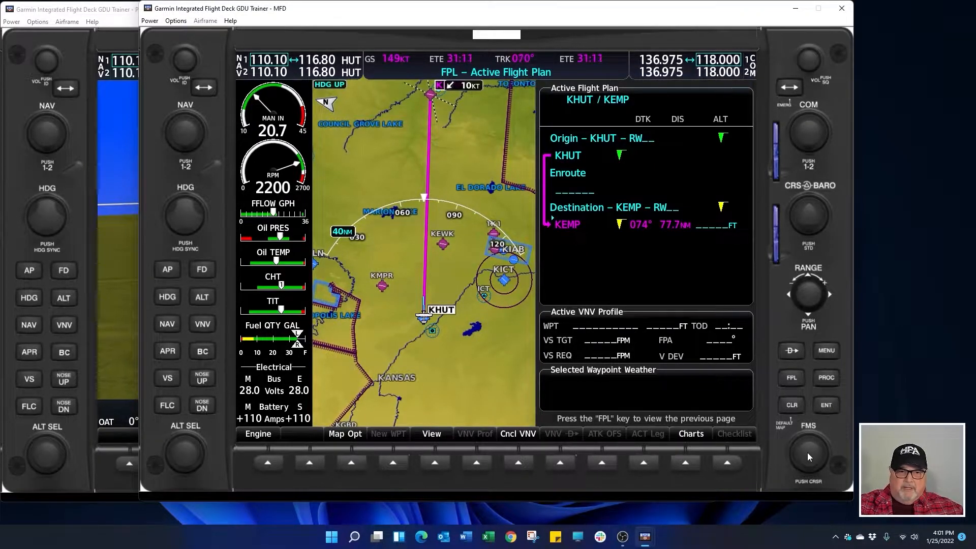
Activate the flight plan cursor to begin adding a -4 NM offset at KEMP
left_click(566, 225)
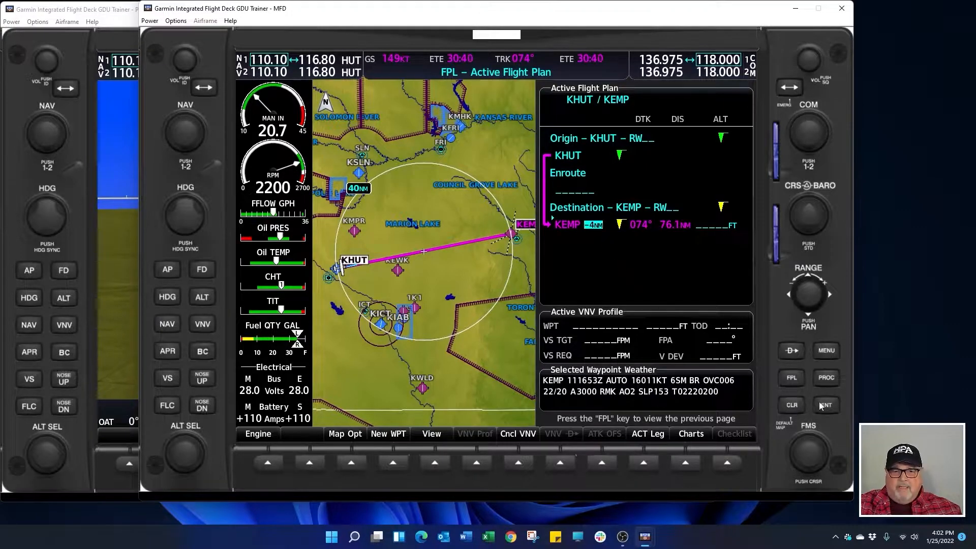
Insert the KEMP -4NM waypoint and confirm its 2200 ft altitude constraint
left_click(826, 405)
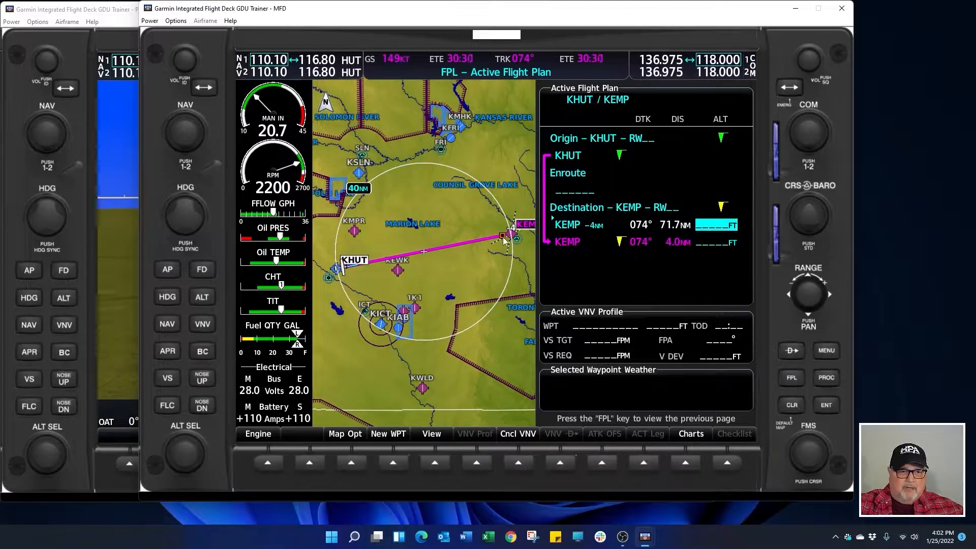
mouse_move(619, 288)
type("02200")
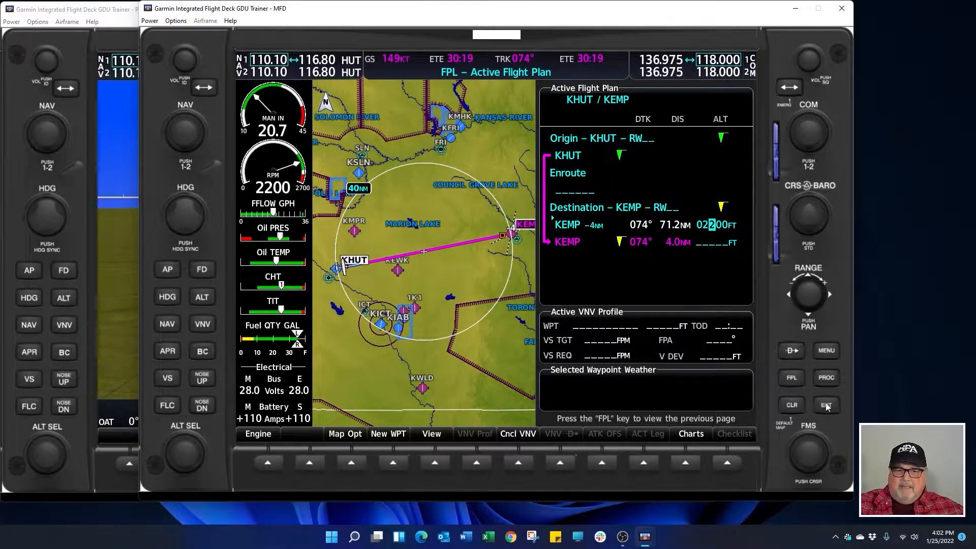
left_click(825, 405)
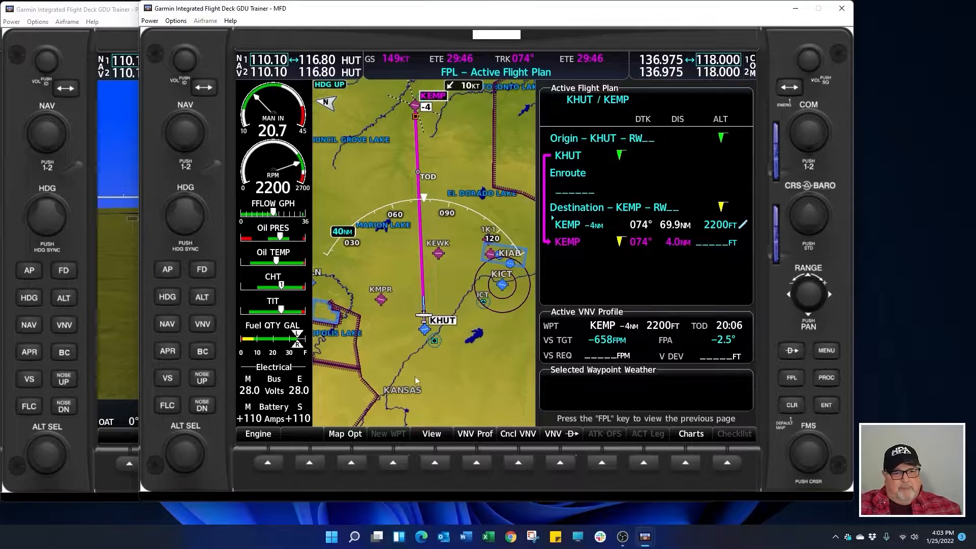
left_click(790, 377)
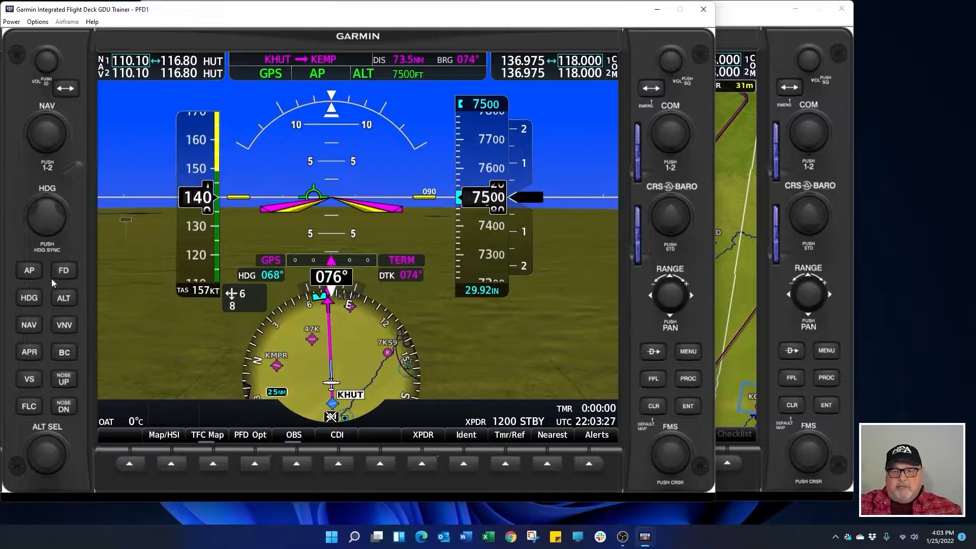
mouse_move(358, 260)
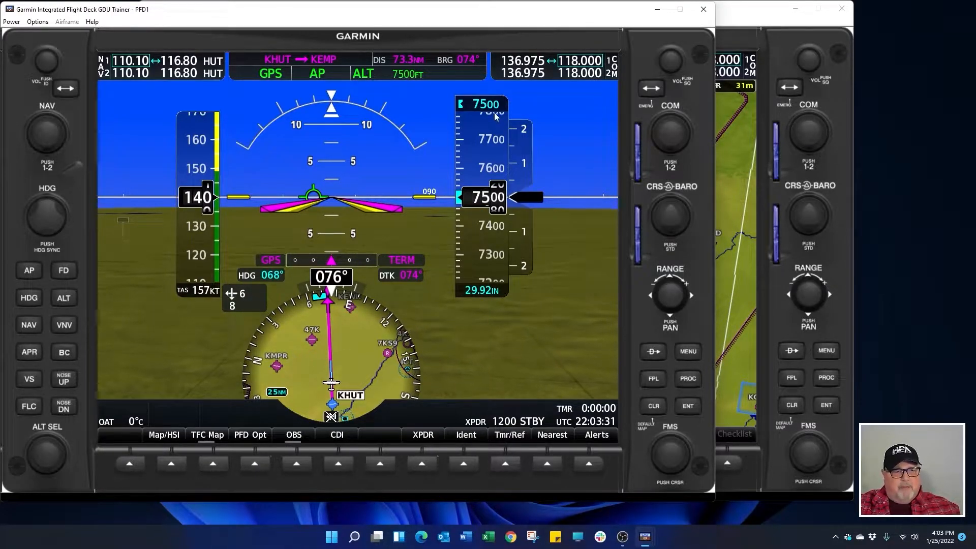
mouse_move(486, 91)
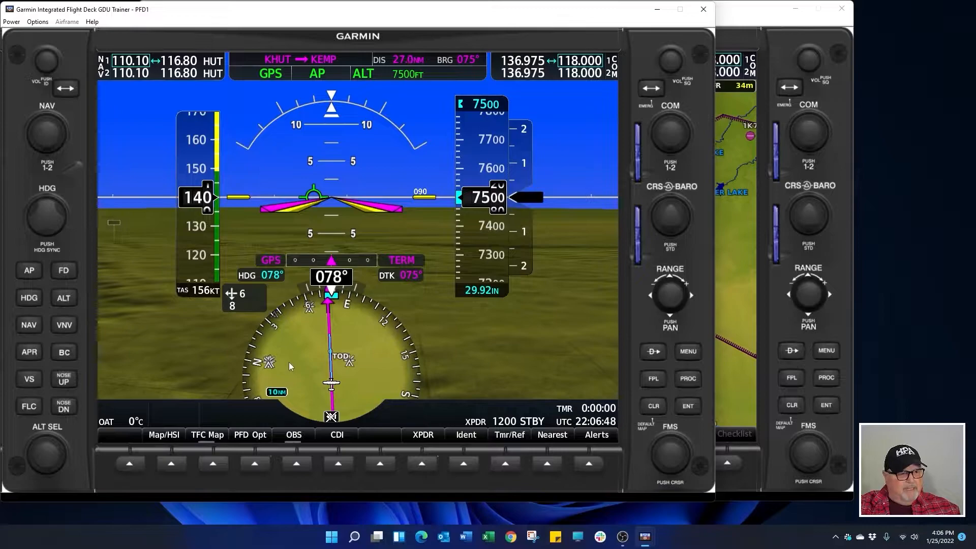
mouse_move(182, 314)
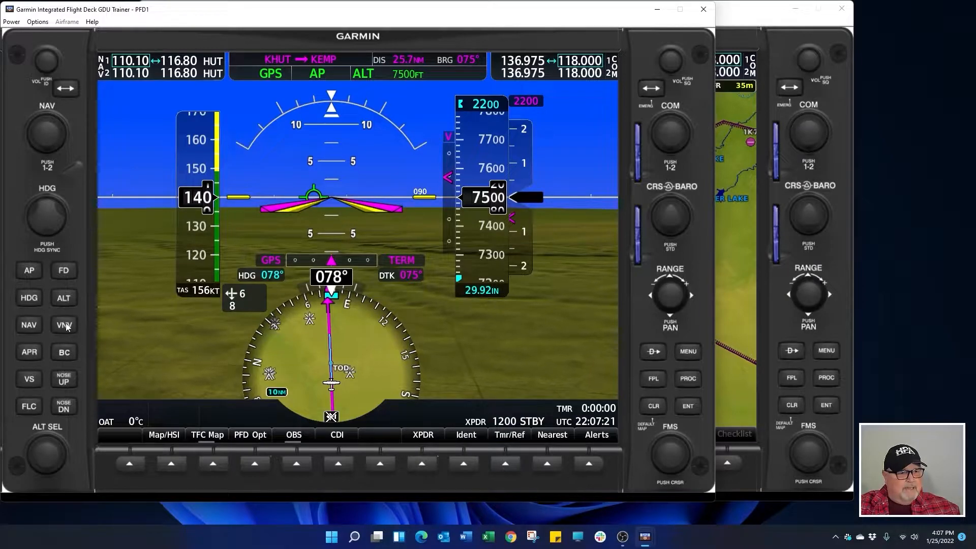
Engage vertical path guidance so VPTH arms with 2200 ft preselected
left_click(63, 324)
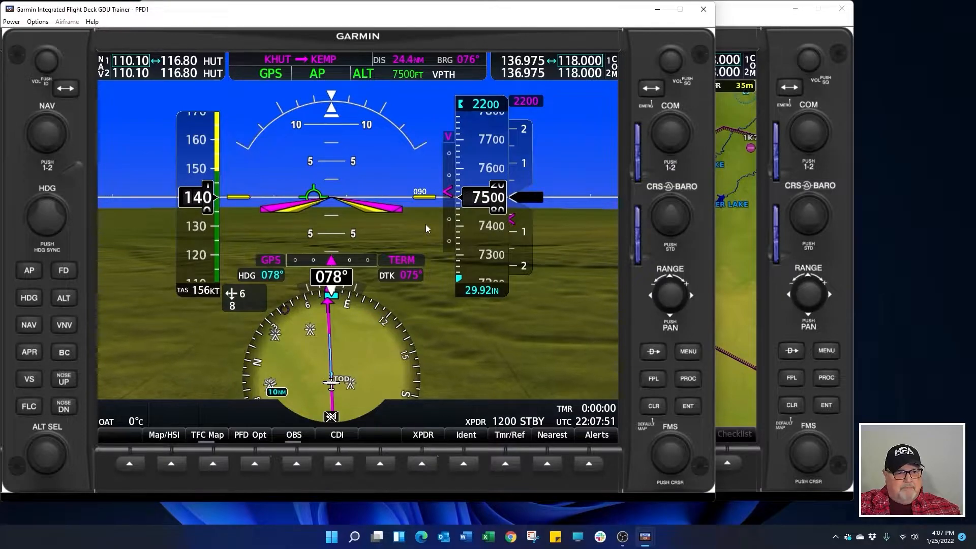
mouse_move(431, 94)
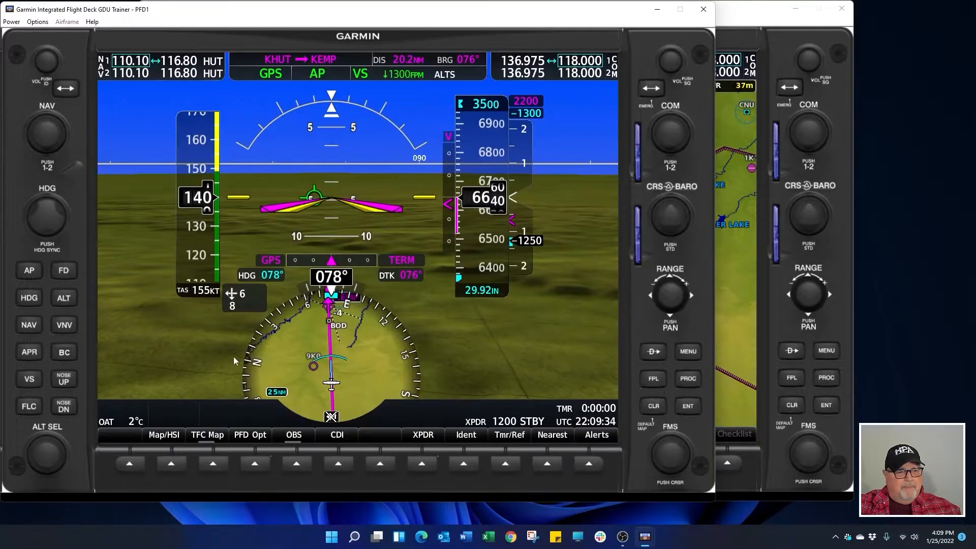
Start a Direct-To entry toward Herington Regional (KHRU)
left_click(651, 352)
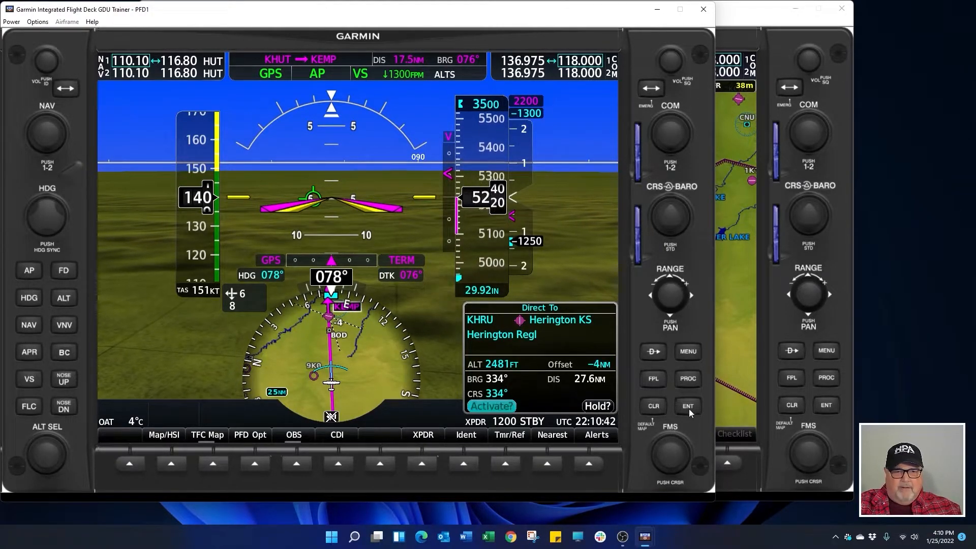
left_click(687, 405)
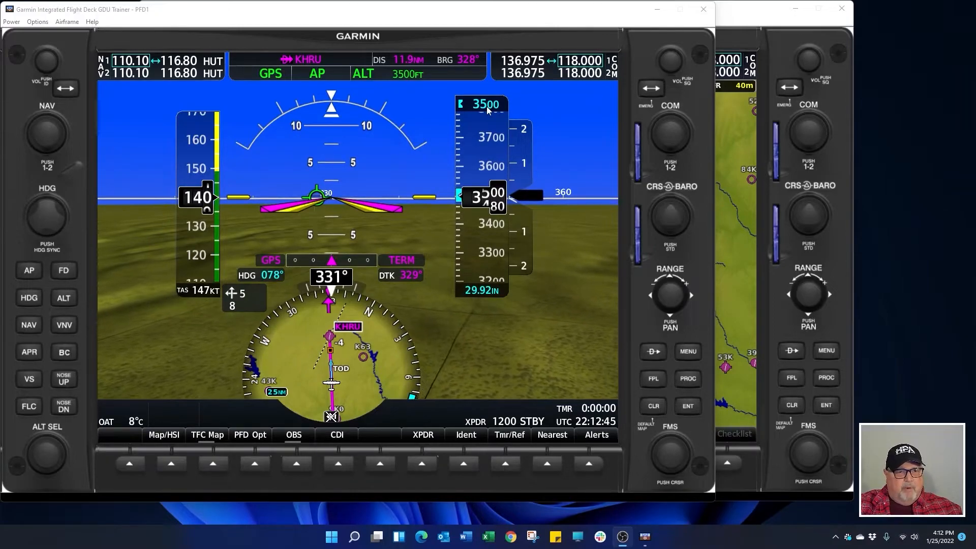
mouse_move(522, 103)
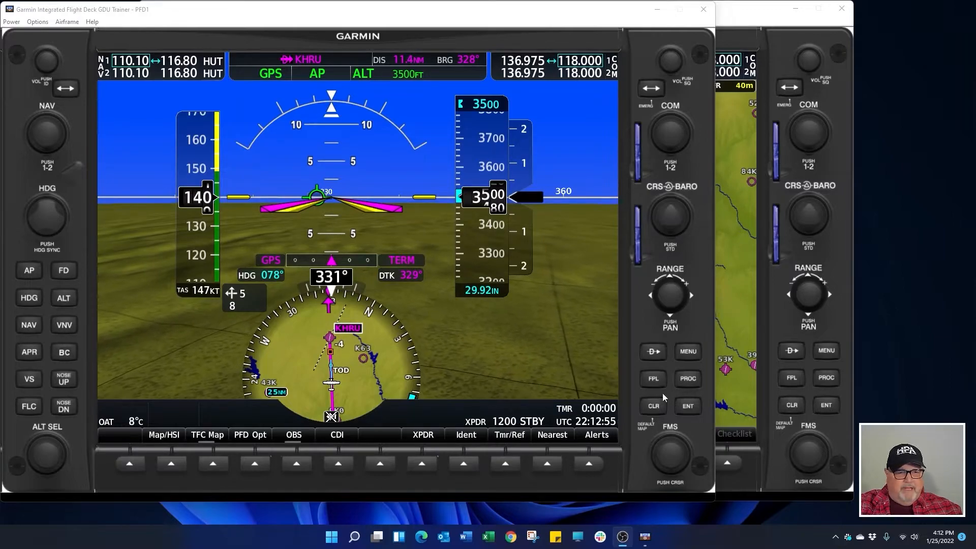
mouse_move(43, 225)
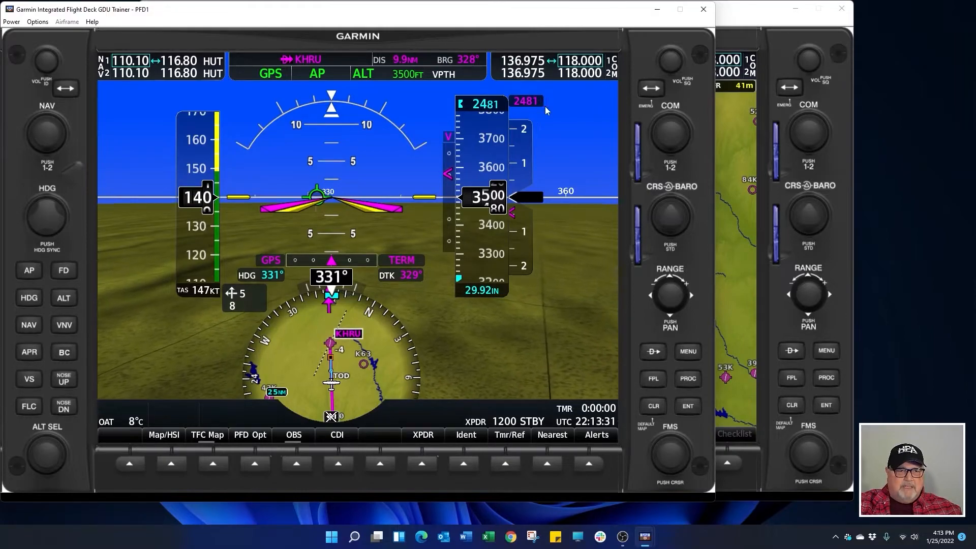
mouse_move(447, 178)
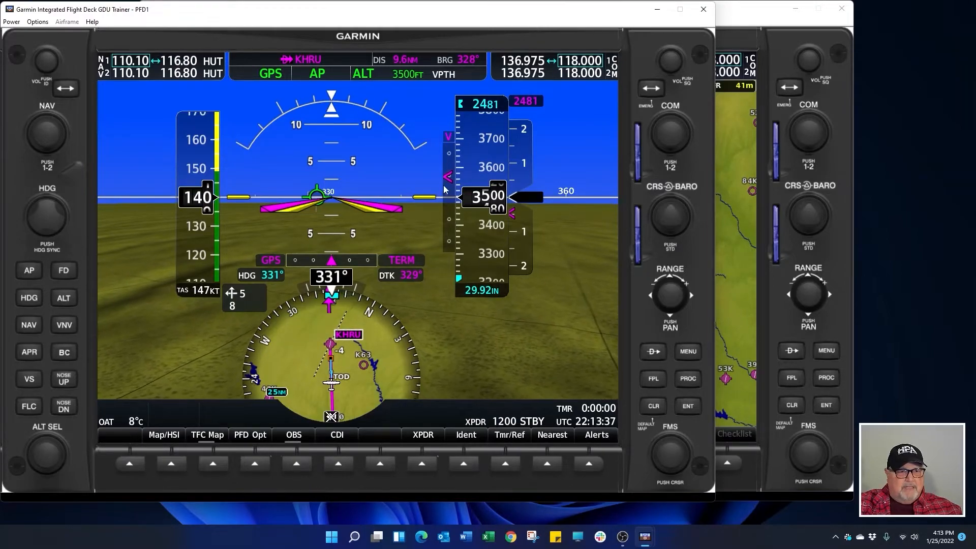
mouse_move(363, 96)
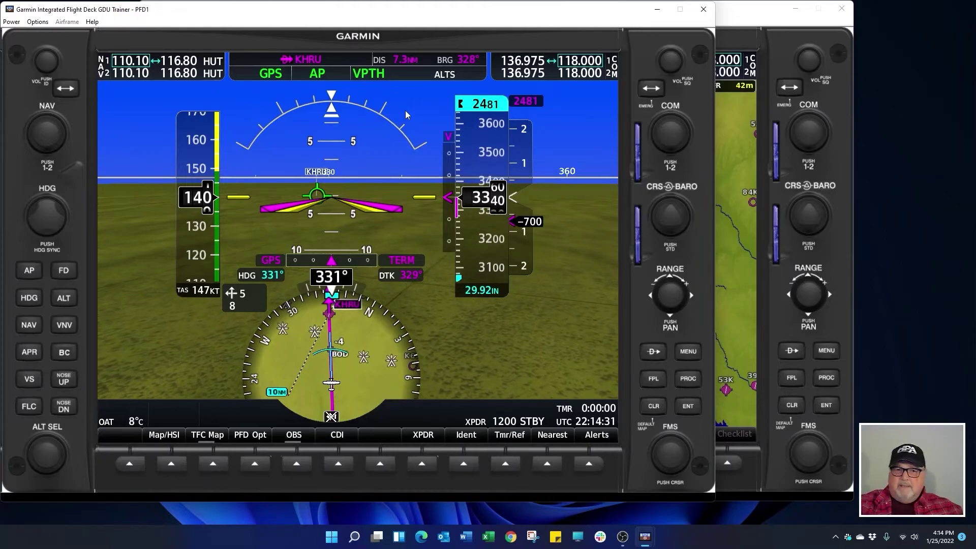
mouse_move(777, 279)
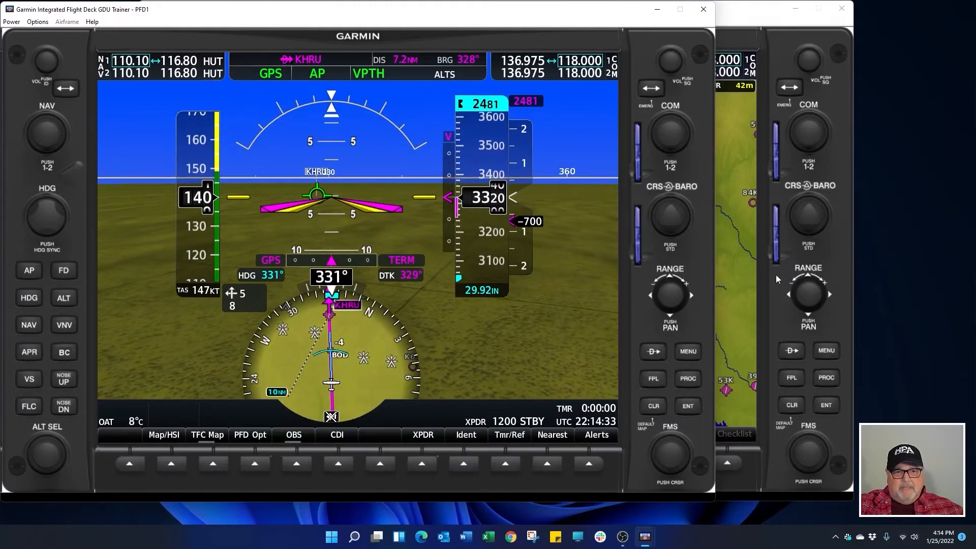